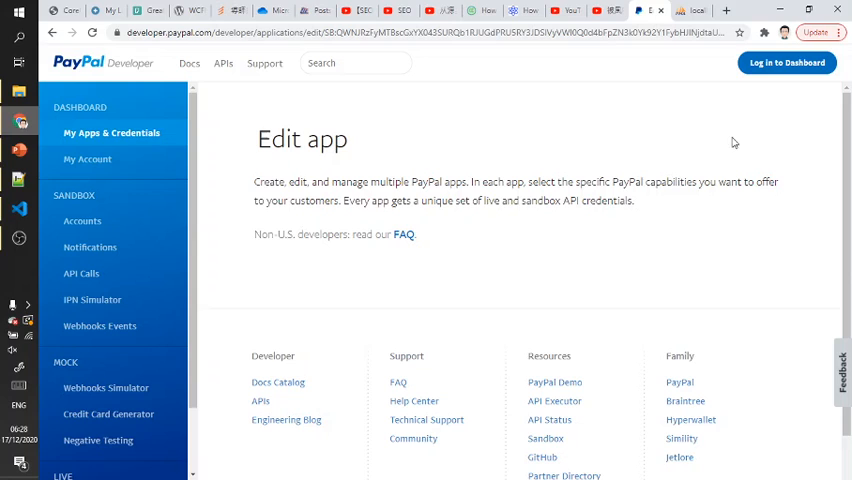
# Sign in to the PayPal Developer account and reach the developer dashboard.
pyautogui.click(786, 62)
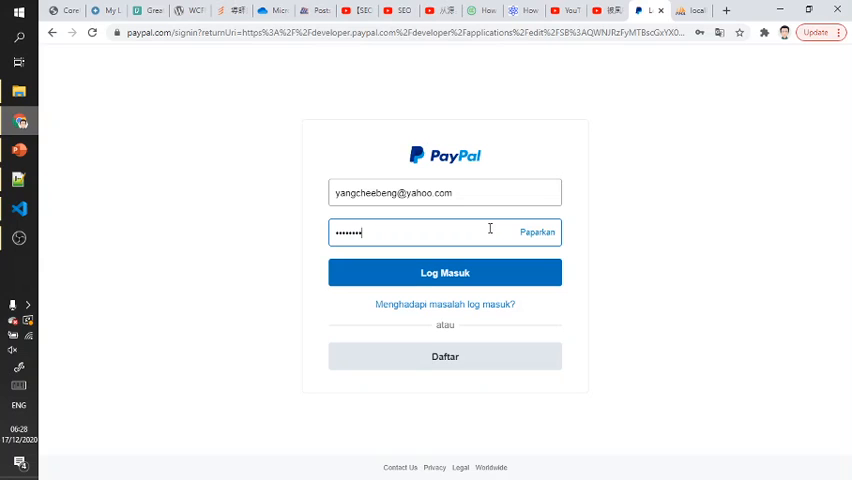
pyautogui.click(444, 272)
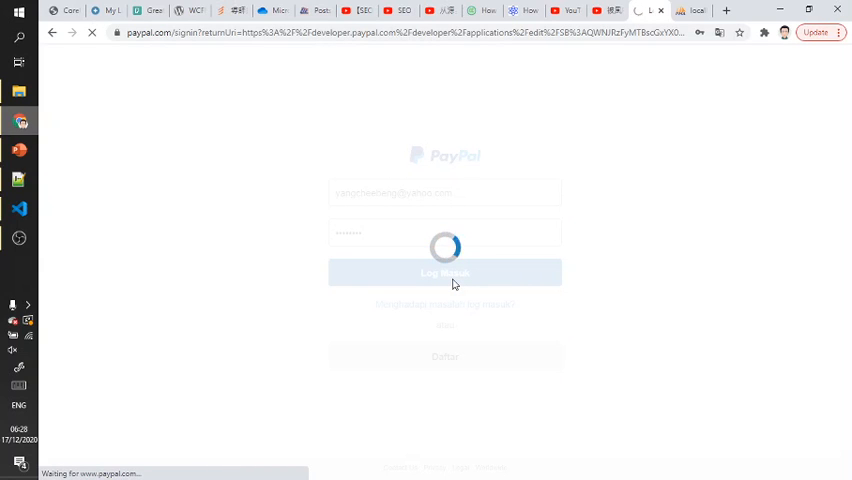
pyautogui.click(444, 272)
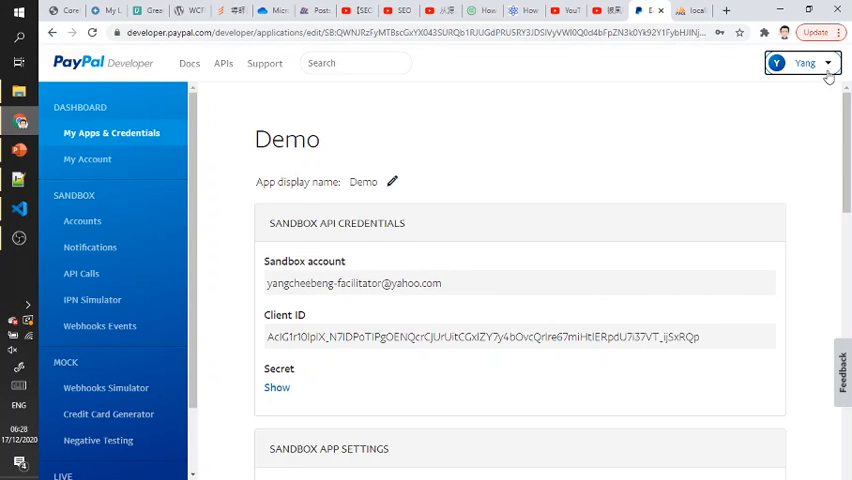
pyautogui.click(804, 64)
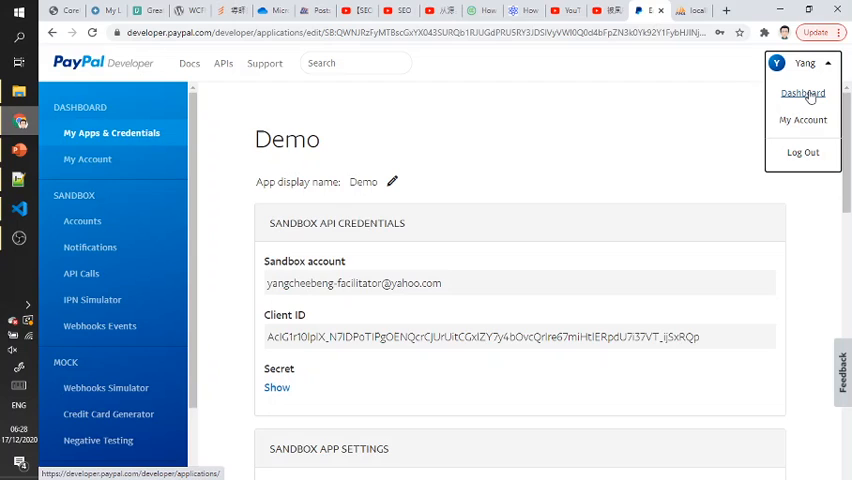
pyautogui.click(804, 92)
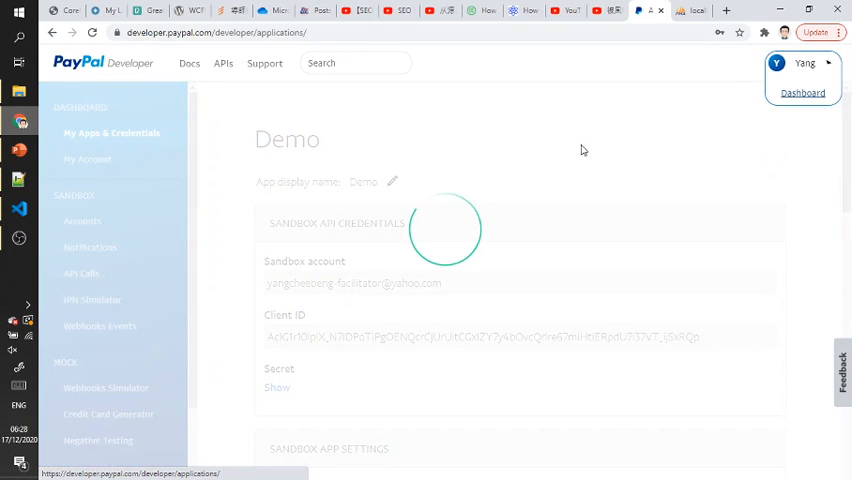
pyautogui.click(112, 132)
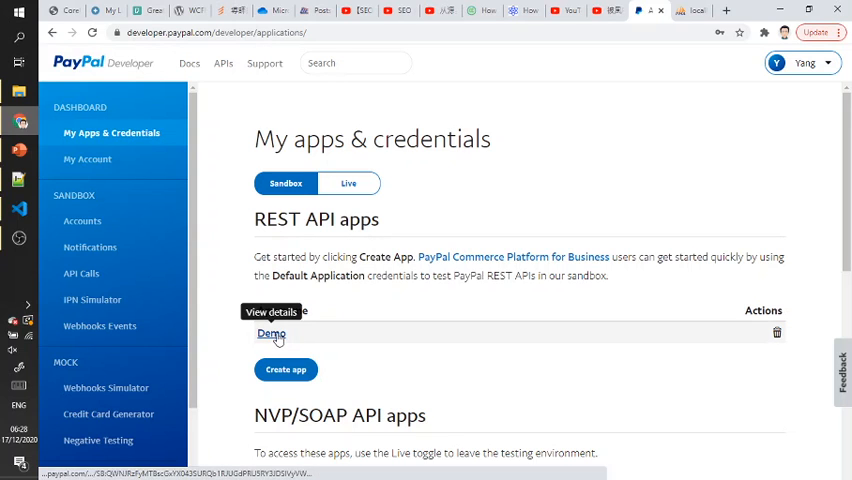
# Reveal the Demo sandbox app's client ID and secret on its credentials page.
pyautogui.click(272, 332)
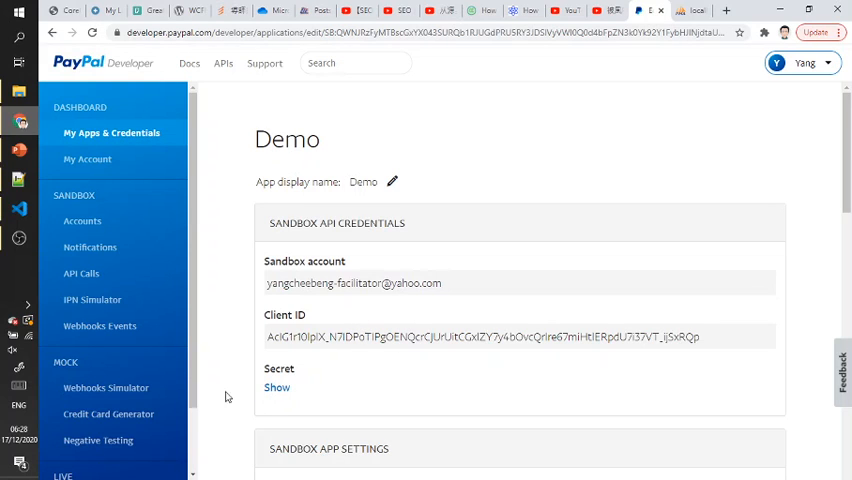
pyautogui.click(276, 388)
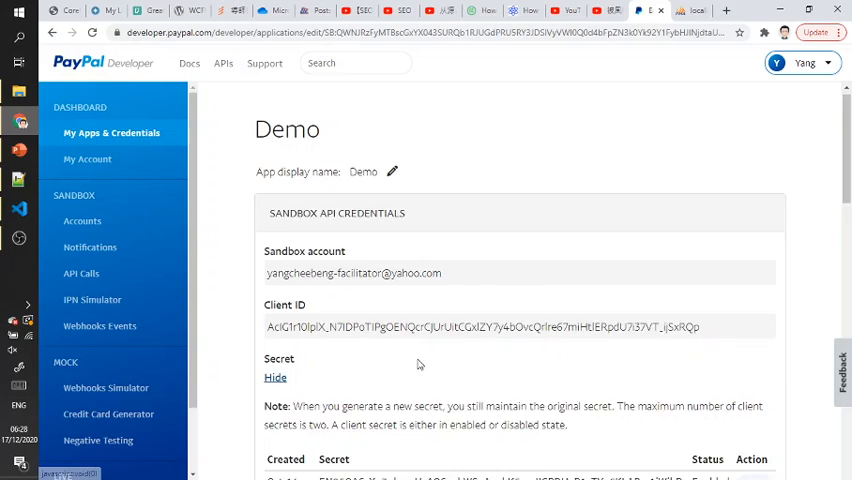
pyautogui.scroll(-3)
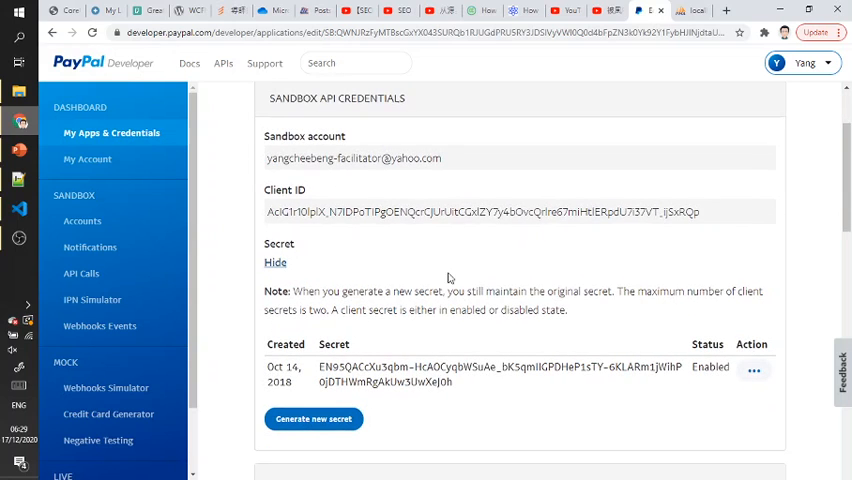
pyautogui.moveTo(432, 304)
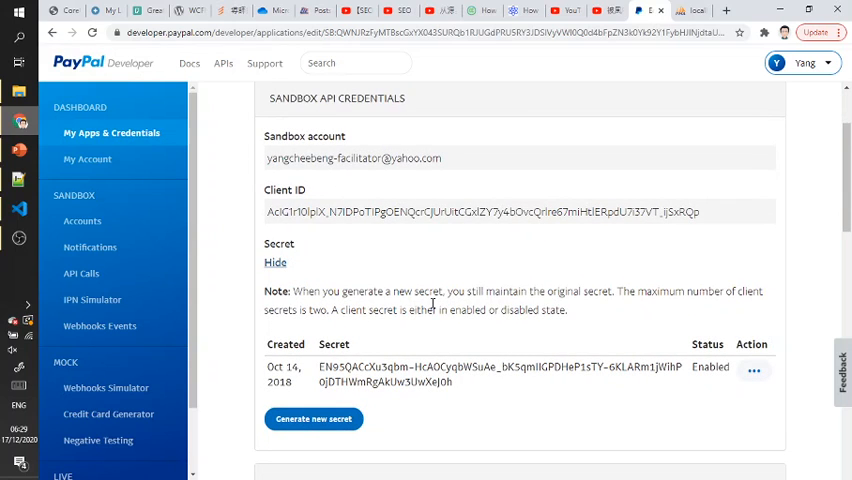
pyautogui.moveTo(340, 196)
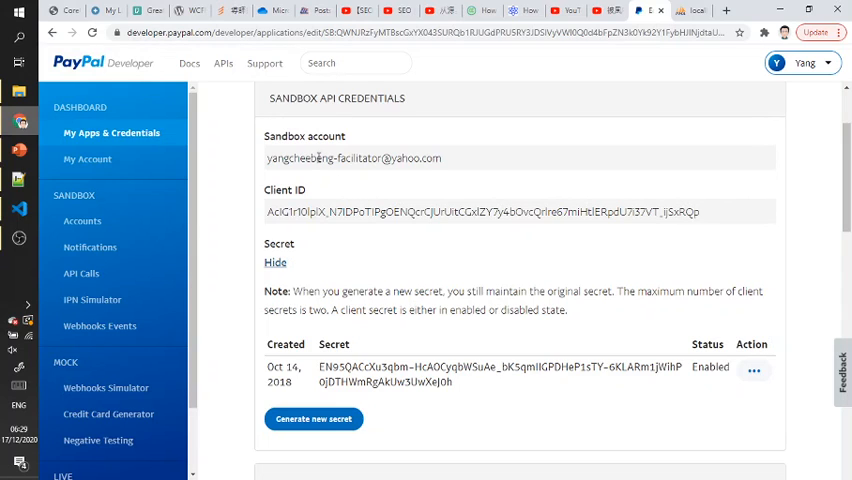
pyautogui.moveTo(336, 216)
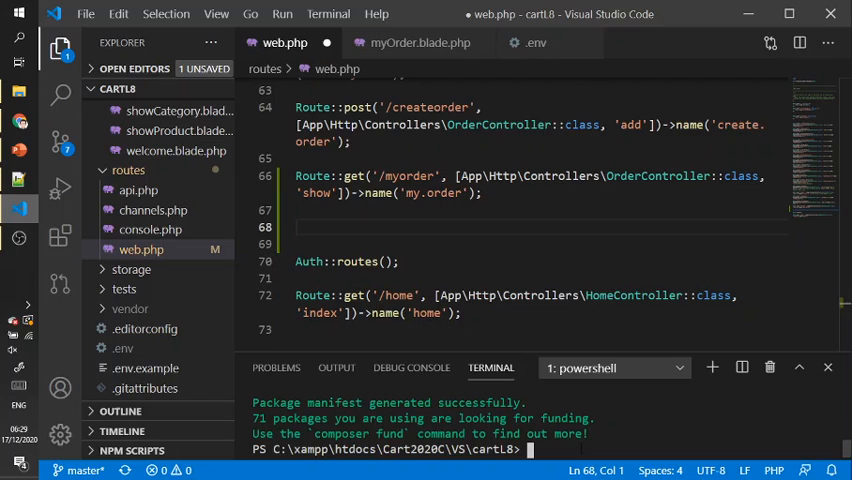
# Run composer require paypal/rest-api-sdk-php in the integrated terminal.
pyautogui.write('composer require paypal/rest-api-sdk-php')
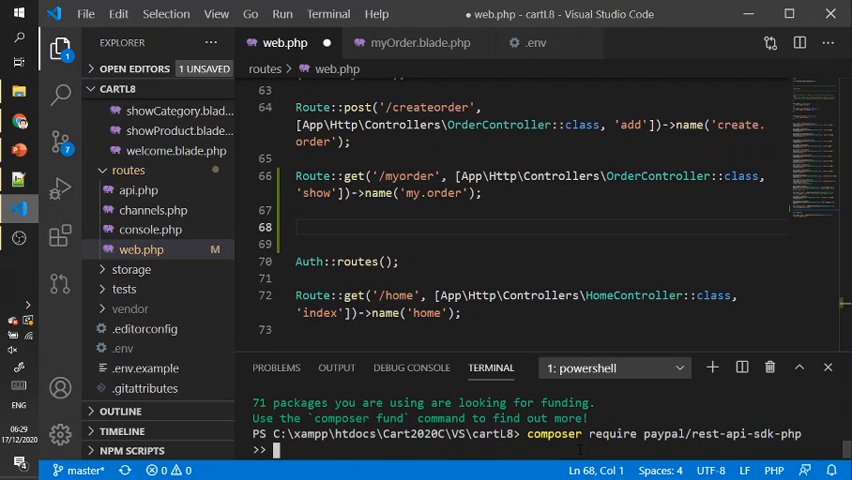
pyautogui.click(614, 368)
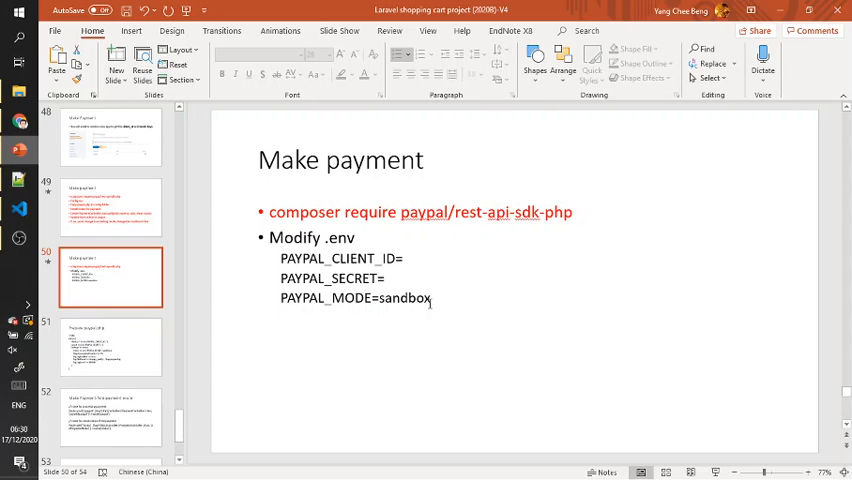
pyautogui.moveTo(280, 258); pyautogui.dragTo(432, 298)
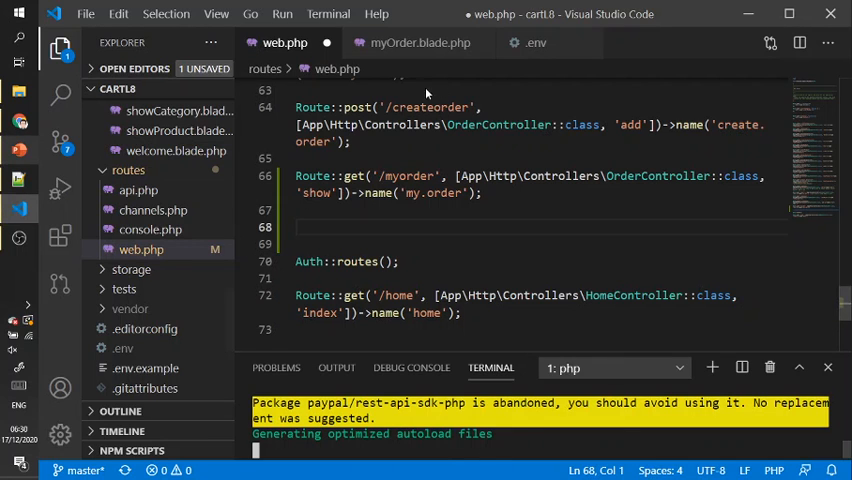
# Add PAYPAL_CLIENT_ID, PAYPAL_SECRET and PAYPAL_MODE=sandbox lines to the .env file.
pyautogui.click(534, 42)
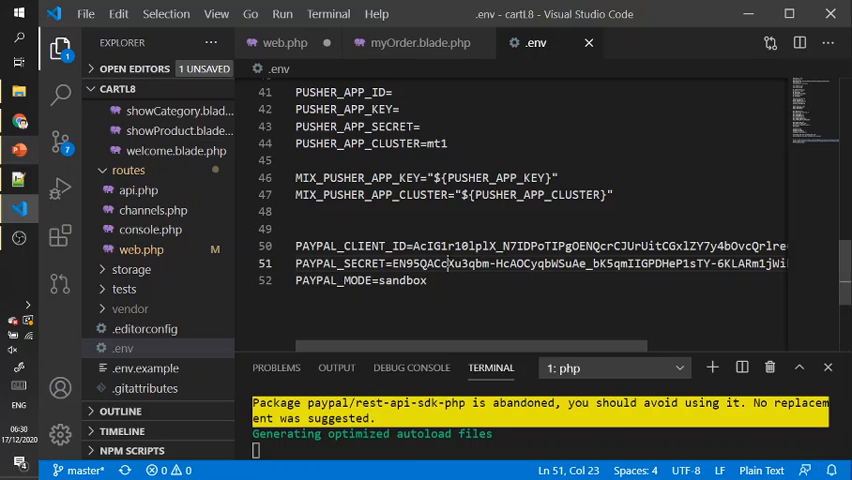
pyautogui.doubleClick(402, 280)
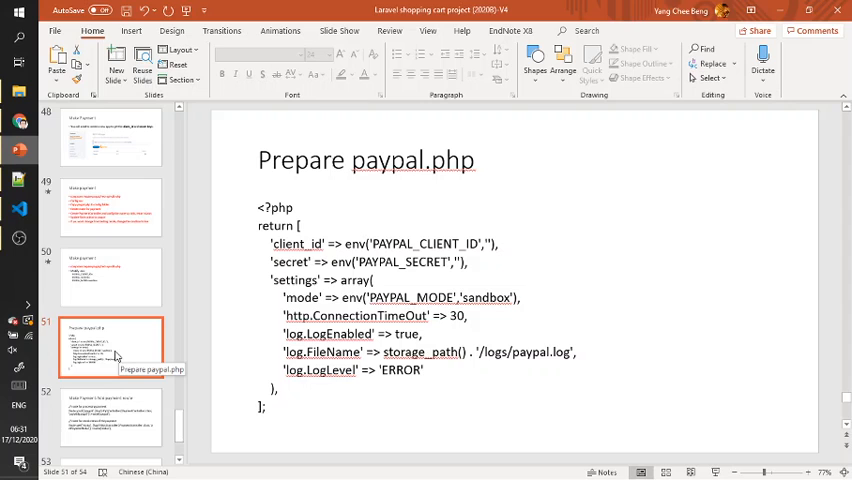
# Review the Make payment checklist and move to the Prepare paypal.php slide.
pyautogui.click(110, 204)
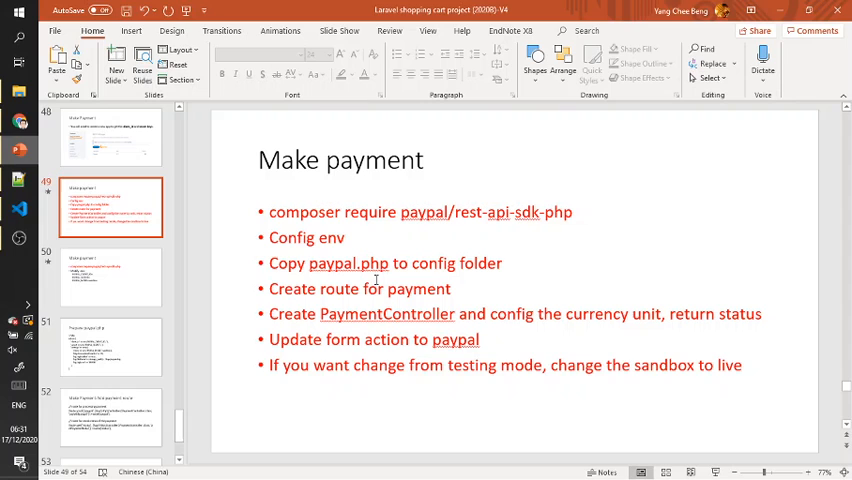
pyautogui.click(110, 348)
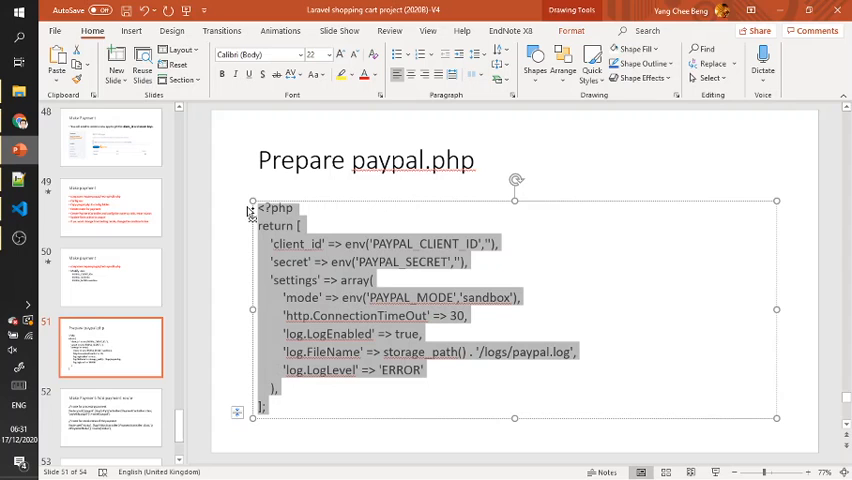
pyautogui.moveTo(278, 258)
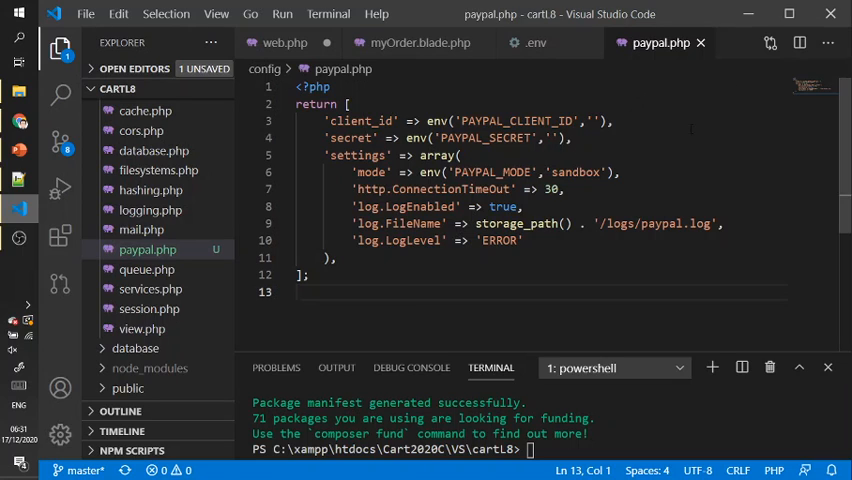
pyautogui.moveTo(700, 44)
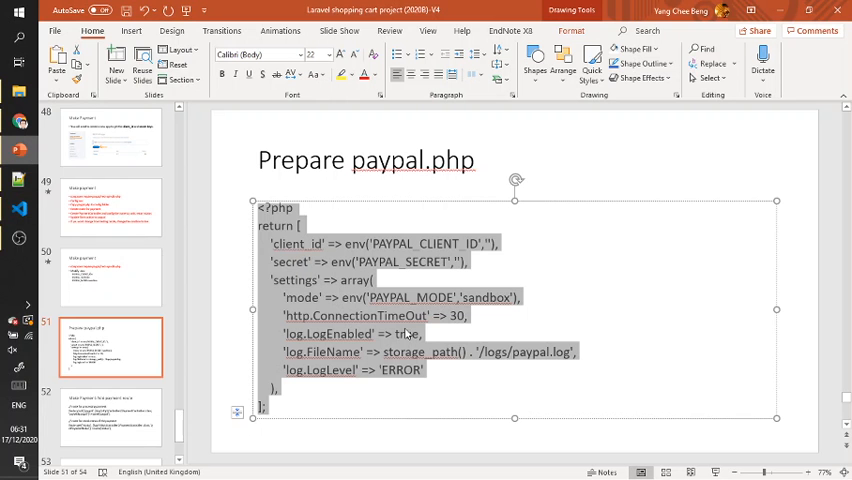
# Place the PayPal client ID, secret and sandbox settings into config/paypal.php.
pyautogui.click(112, 204)
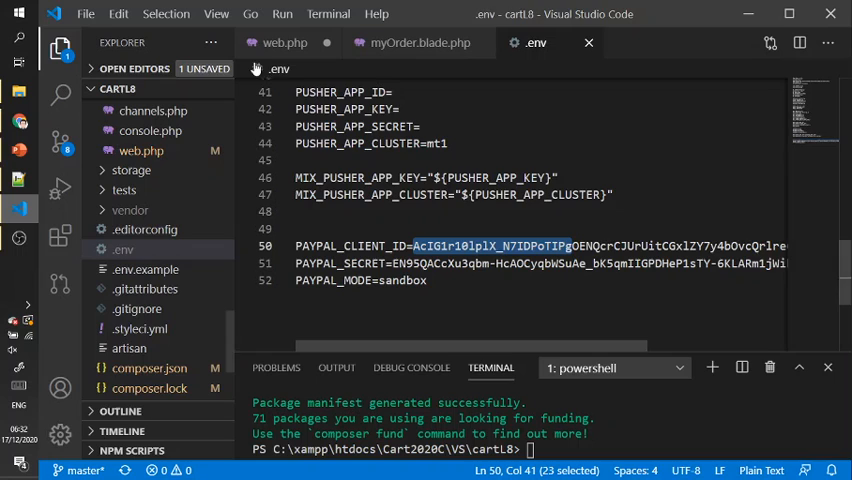
pyautogui.click(284, 42)
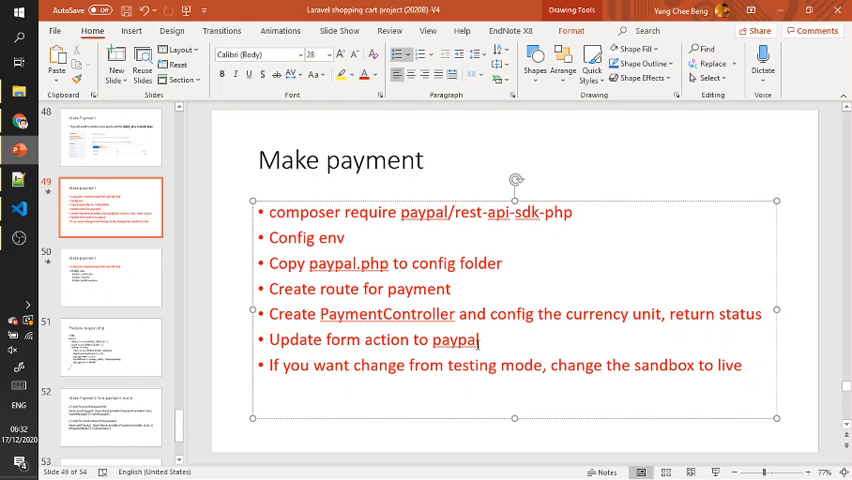
# Bring up the 'Make Payment: Add payment route' slide with its route code.
pyautogui.click(452, 288)
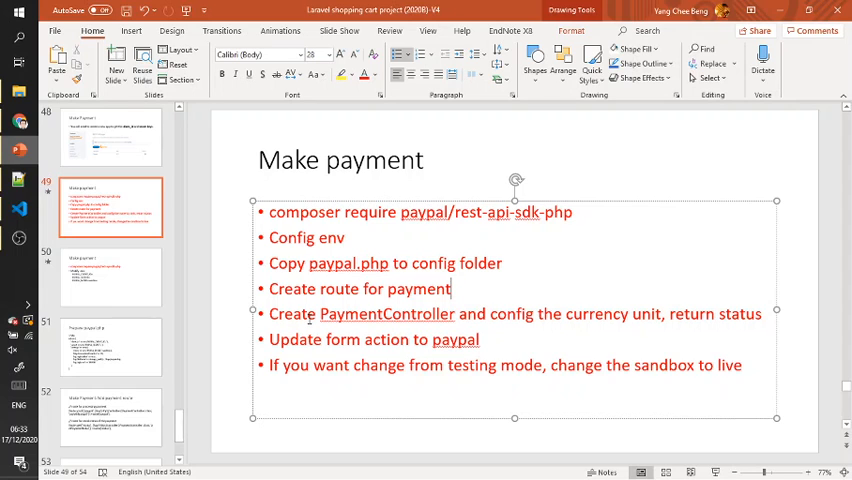
pyautogui.click(110, 416)
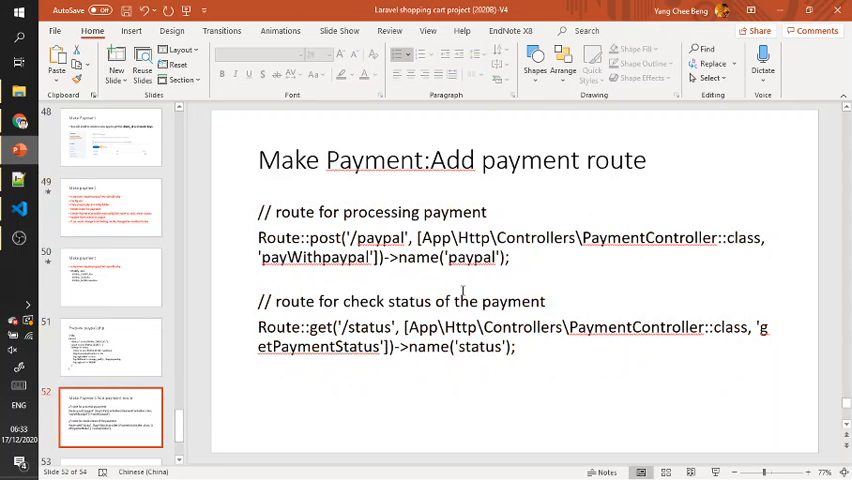
pyautogui.scroll(-3)
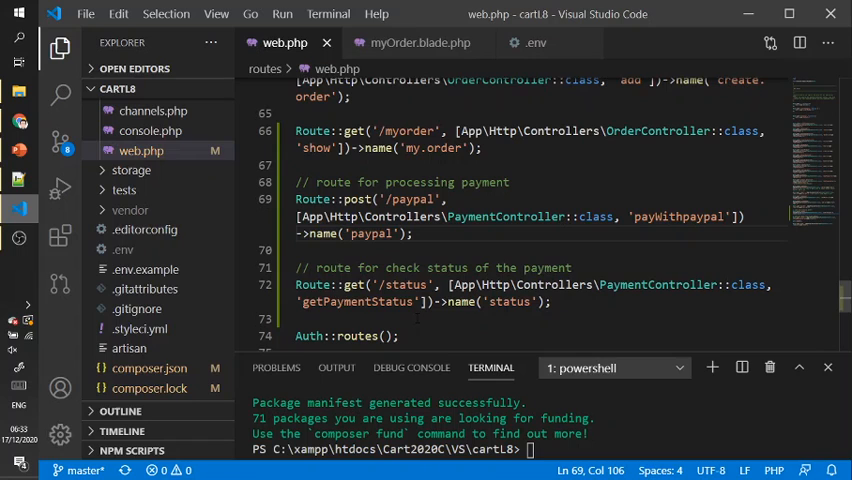
# Register the paypal POST and status GET routes in web.php for PaymentController.
pyautogui.click(412, 42)
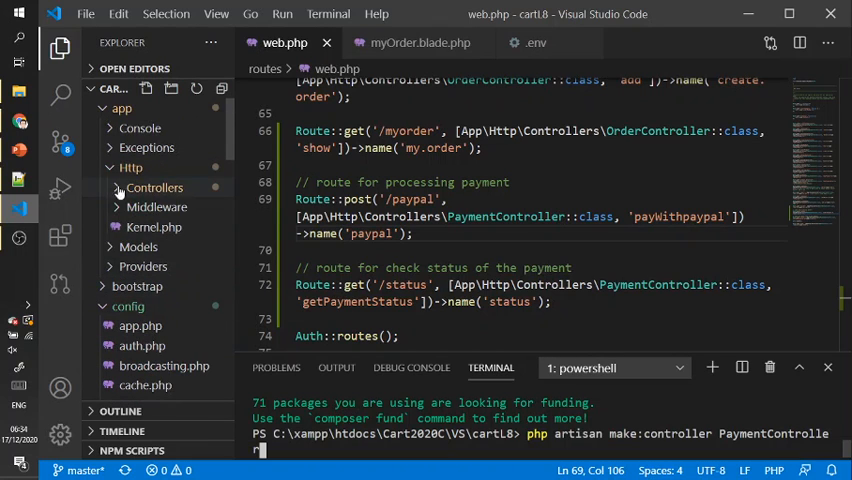
# Fill PaymentController.php with the PayPal API context constructor and payWithpaypal method.
pyautogui.click(154, 188)
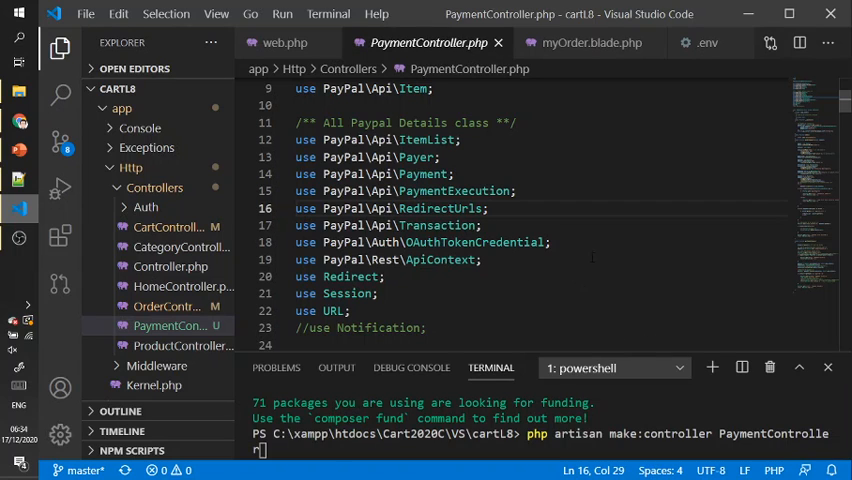
pyautogui.scroll(3)
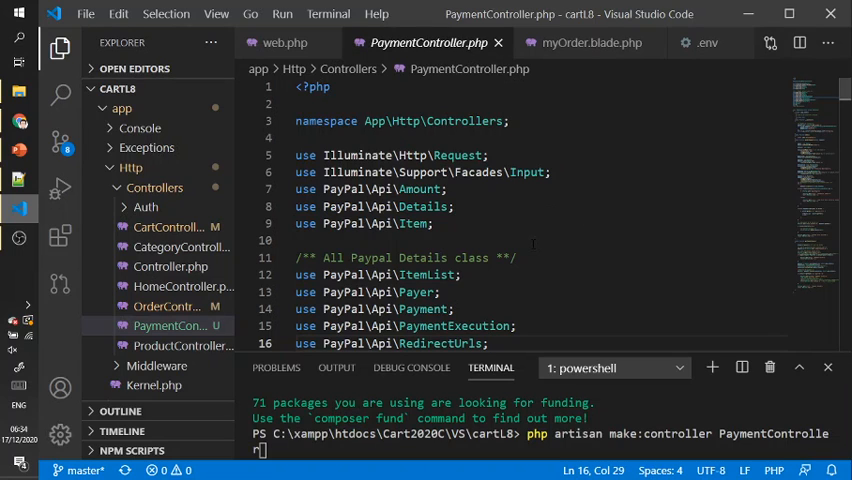
pyautogui.scroll(-3)
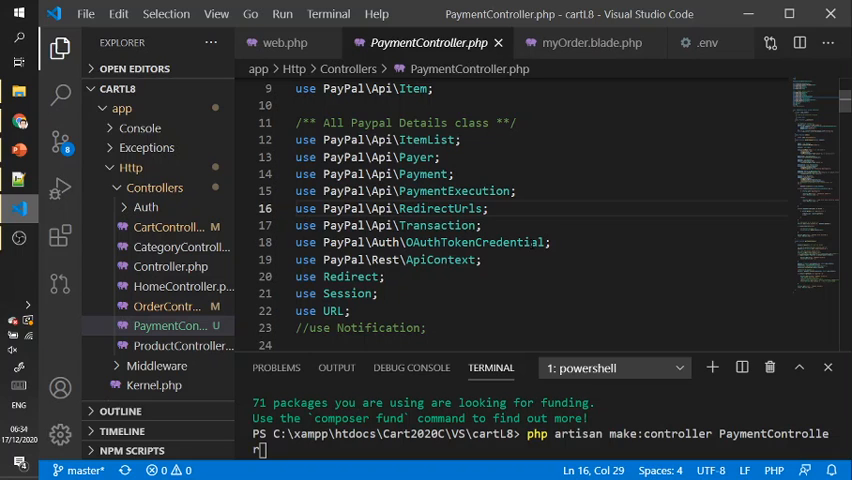
pyautogui.scroll(-3)
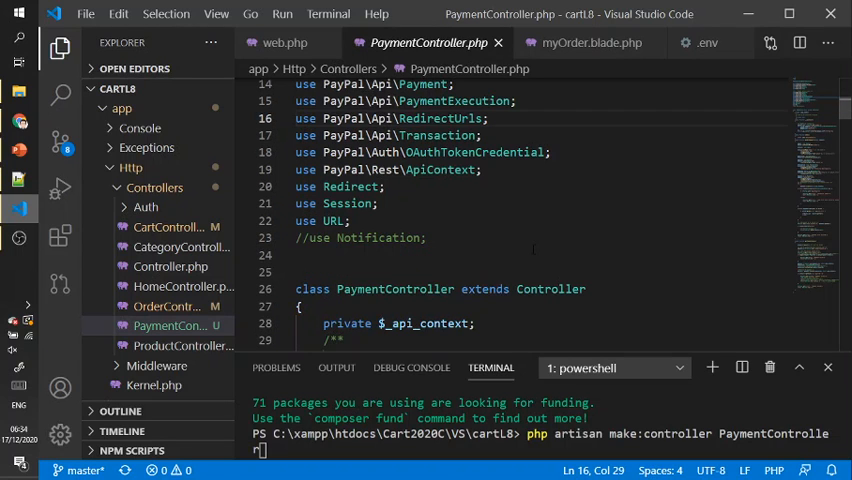
pyautogui.scroll(-3)
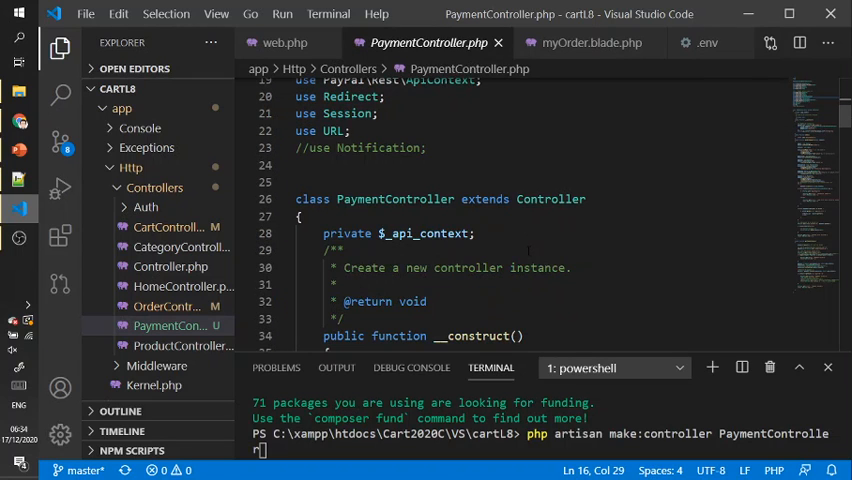
pyautogui.scroll(-3)
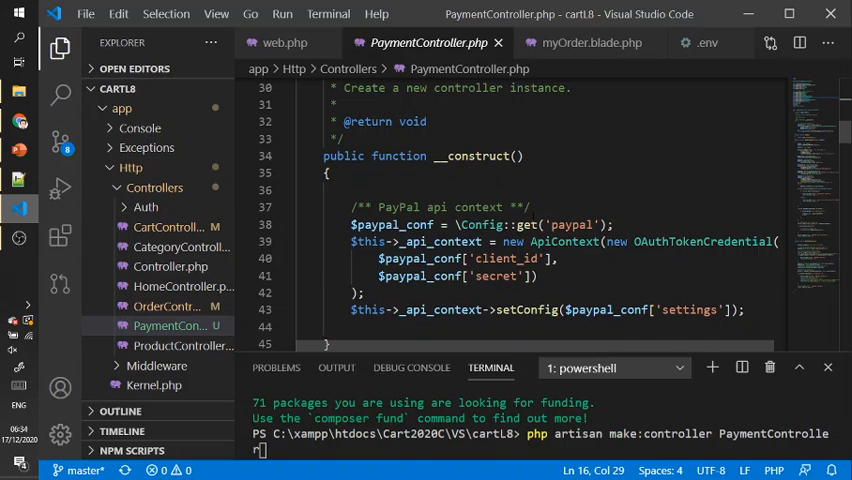
# Review the payer, item and amount setup and select the amount request field name.
pyautogui.scroll(-3)
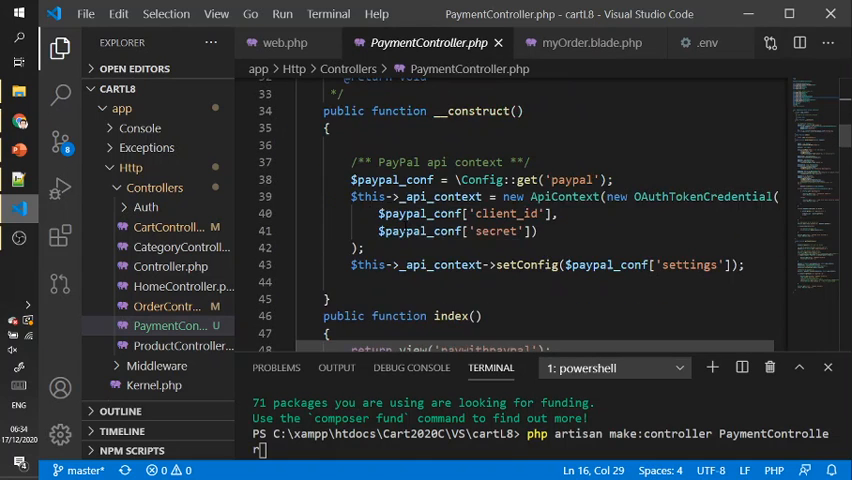
pyautogui.scroll(-3)
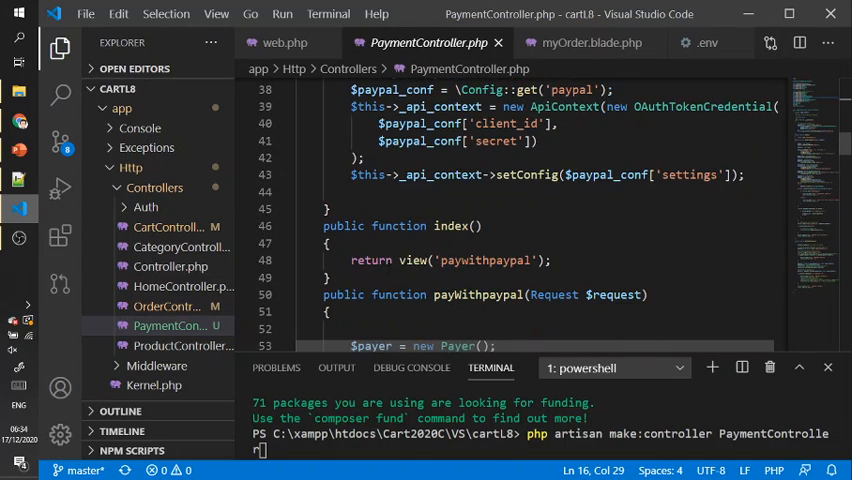
pyautogui.scroll(-3)
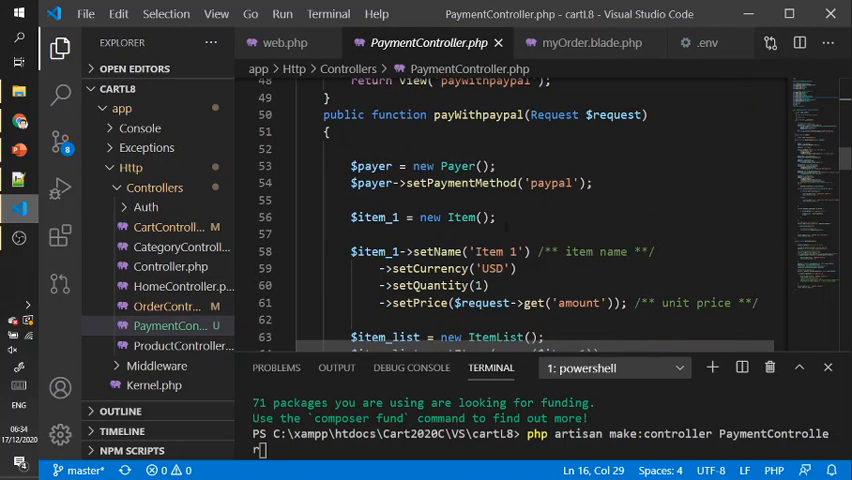
pyautogui.scroll(-3)
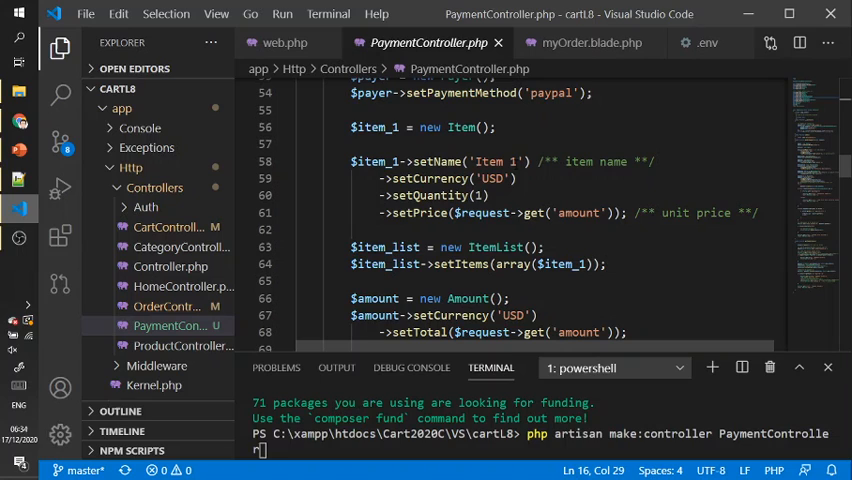
pyautogui.doubleClick(490, 160)
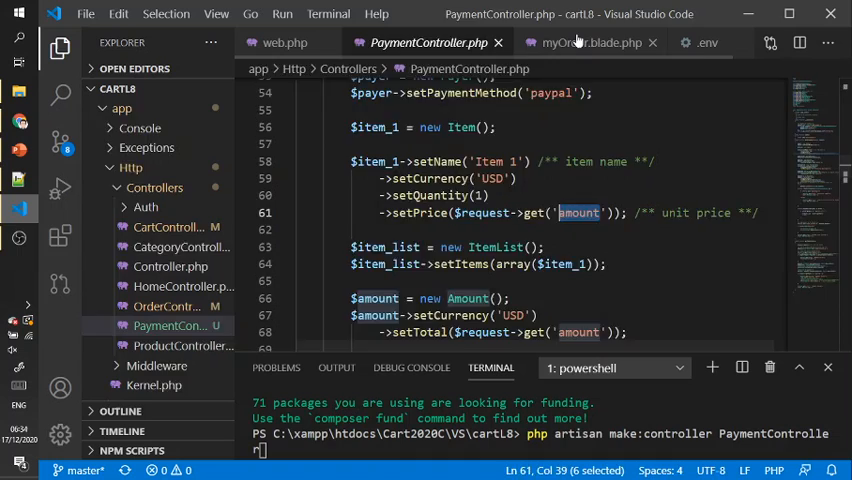
pyautogui.click(590, 42)
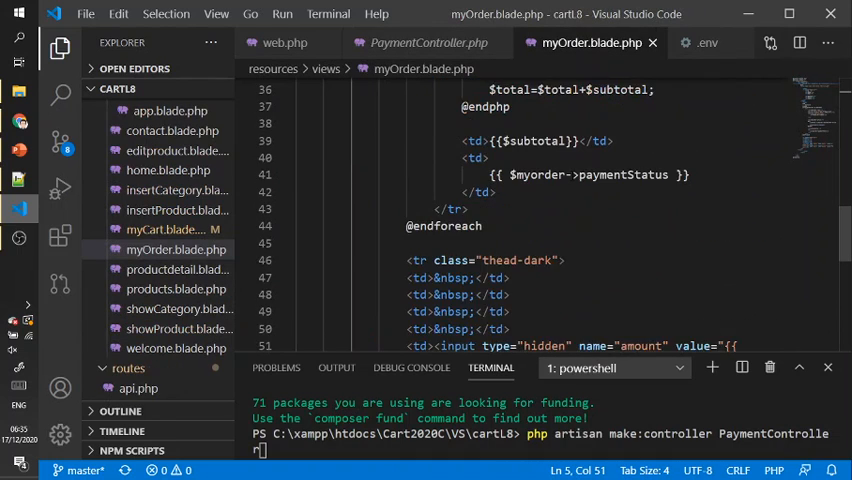
pyautogui.scroll(-3)
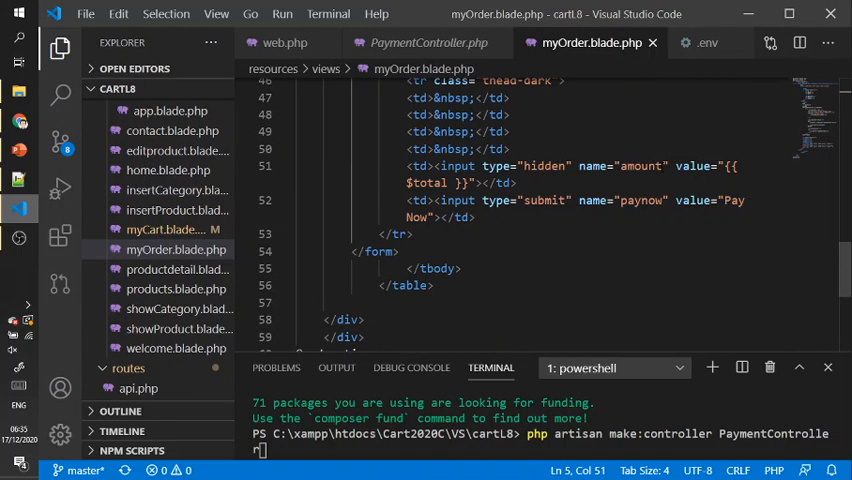
pyautogui.doubleClick(640, 166)
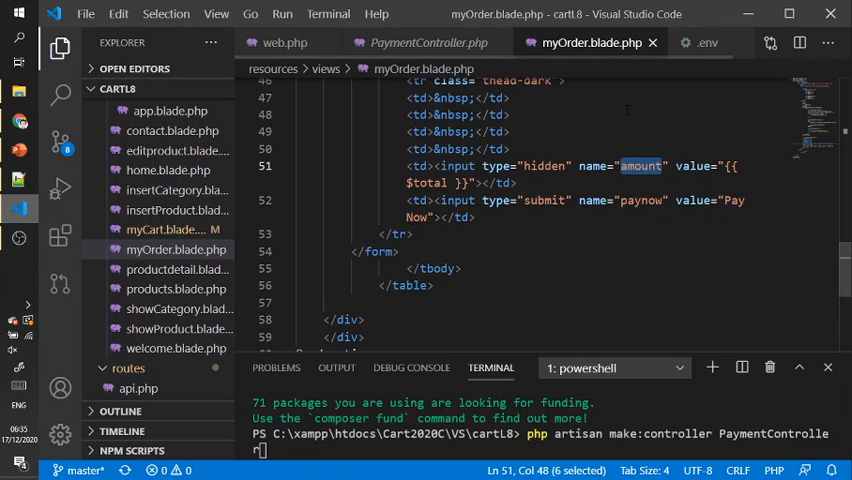
pyautogui.click(424, 42)
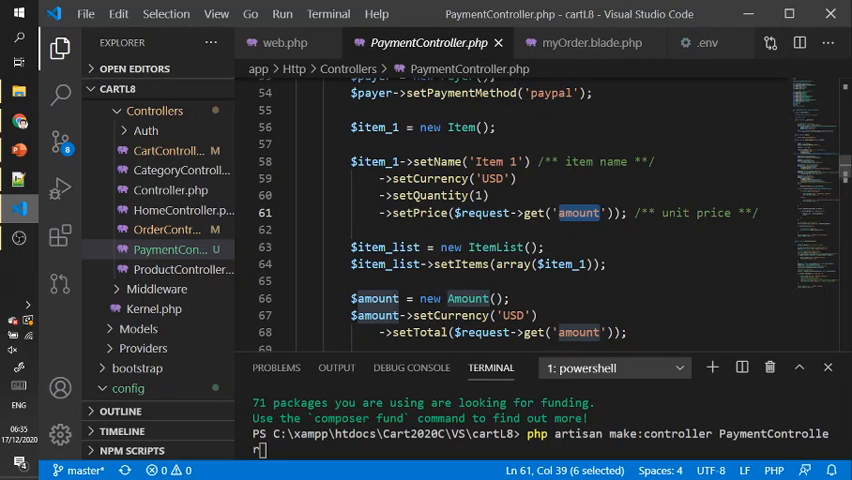
pyautogui.scroll(-3)
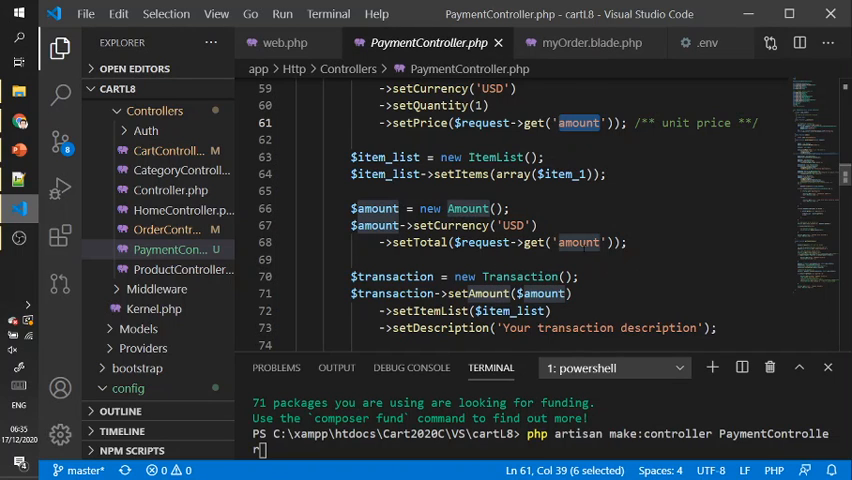
pyautogui.scroll(-3)
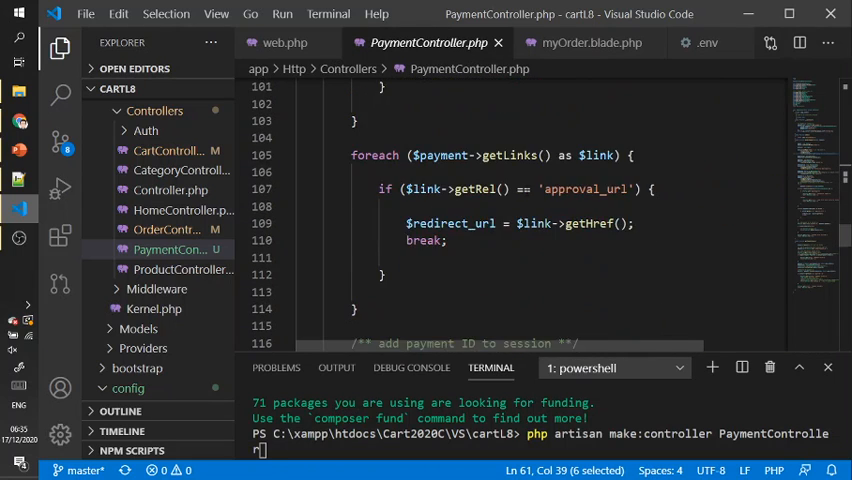
pyautogui.scroll(-3)
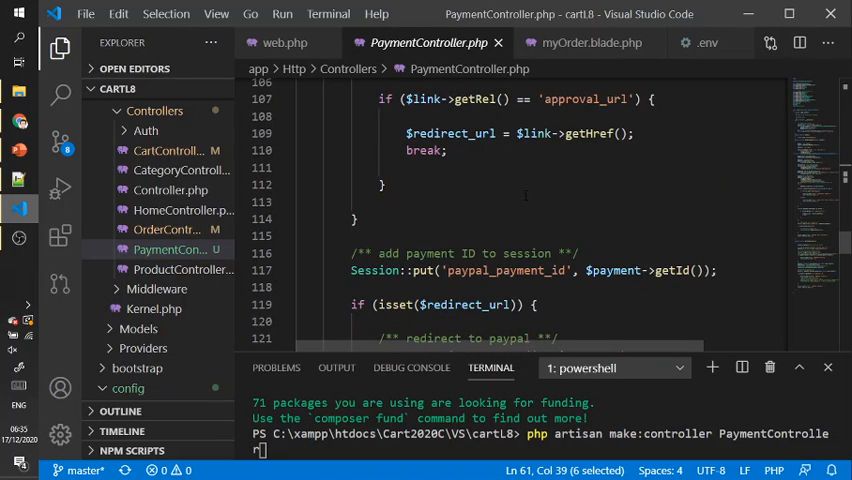
pyautogui.scroll(-3)
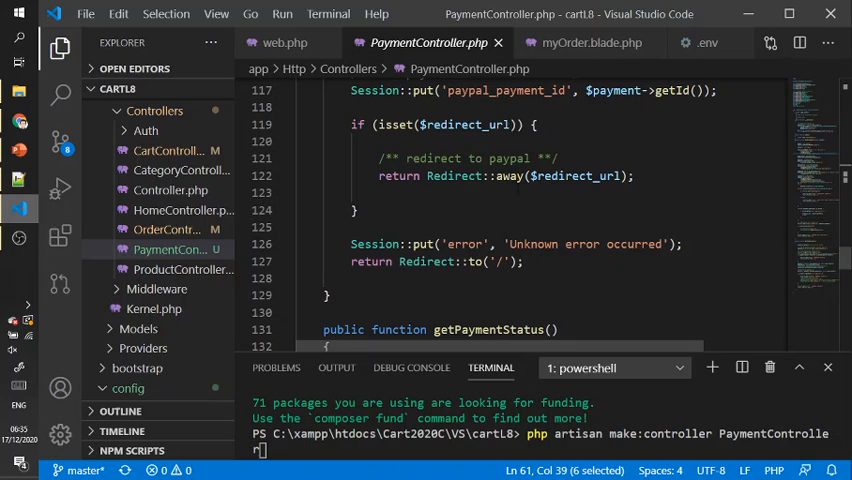
pyautogui.scroll(-3)
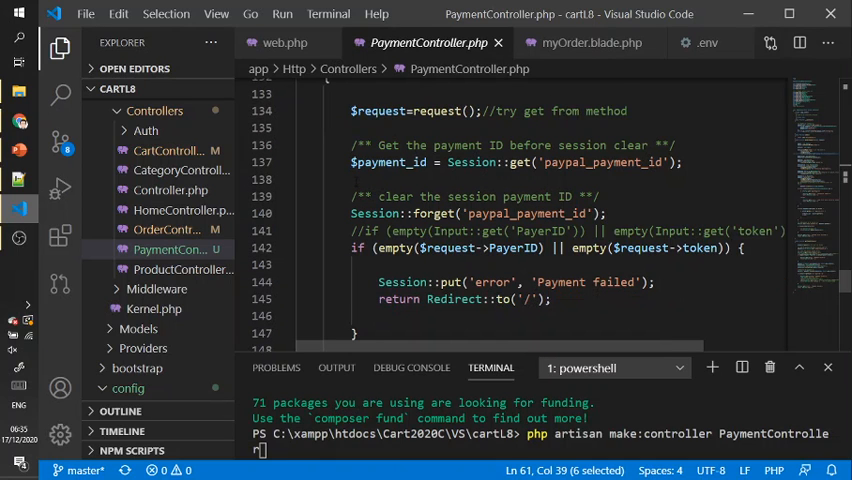
pyautogui.scroll(-3)
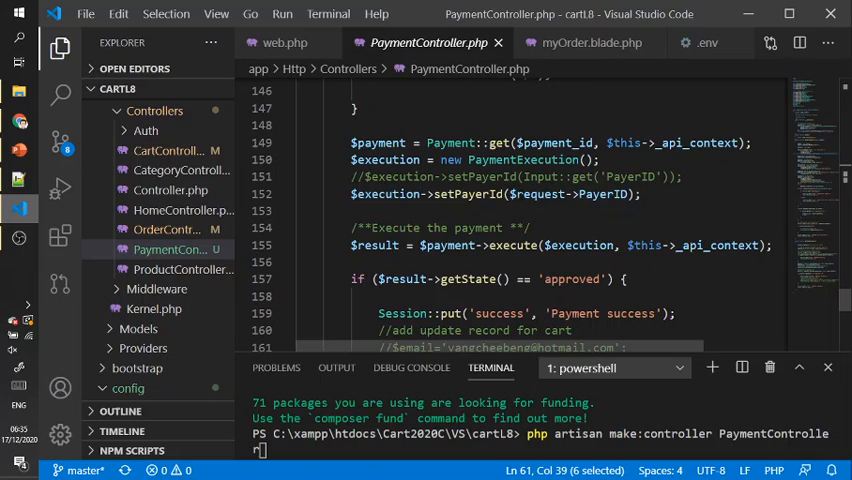
pyautogui.scroll(-3)
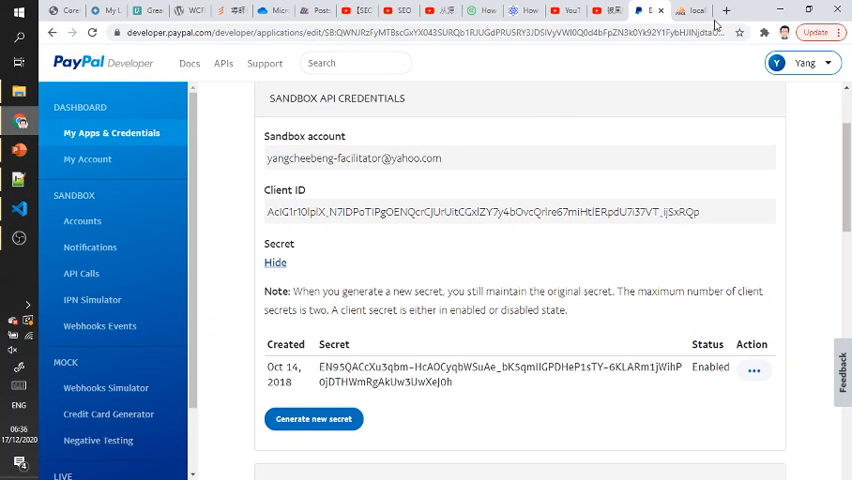
# Switch to the Laravel shop's products page at localhost:8000 in the browser.
pyautogui.click(660, 10)
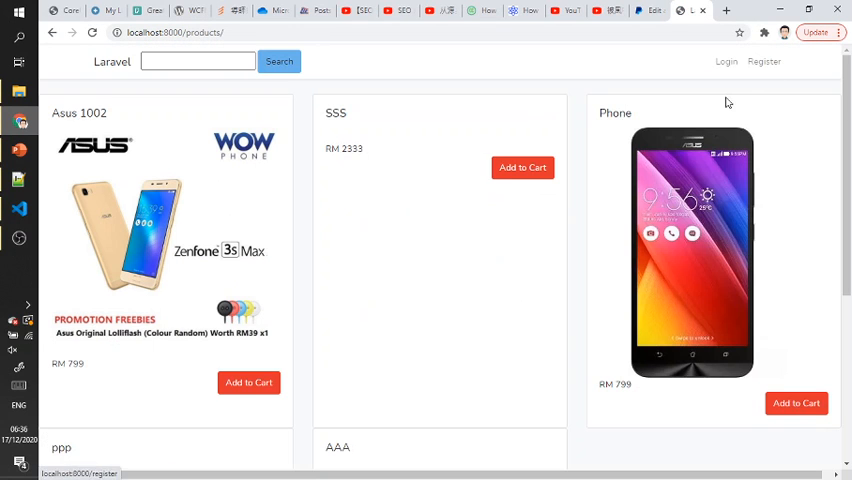
pyautogui.click(724, 60)
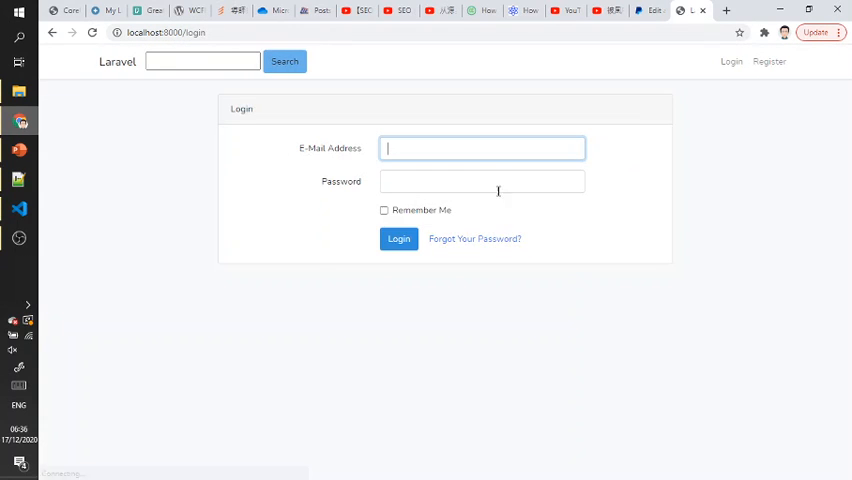
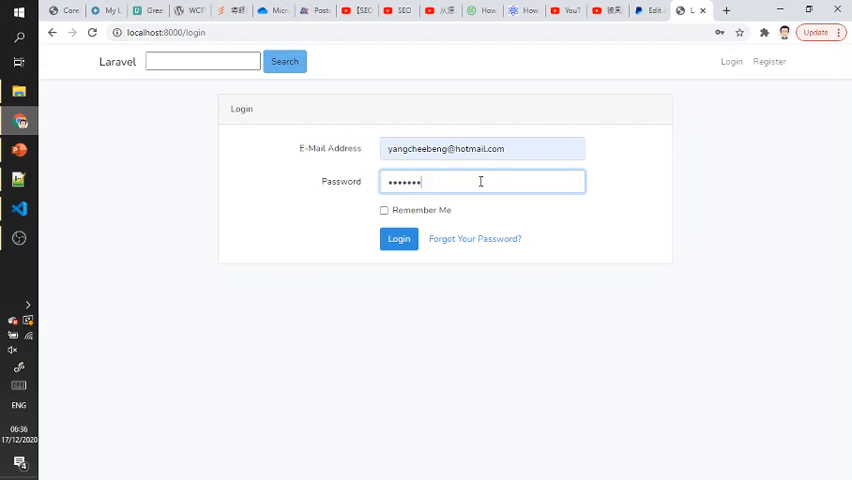
pyautogui.click(398, 238)
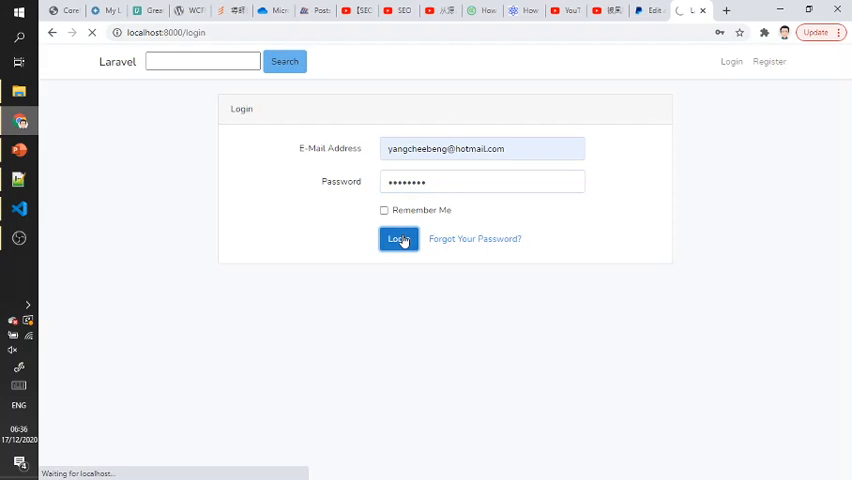
pyautogui.click(398, 240)
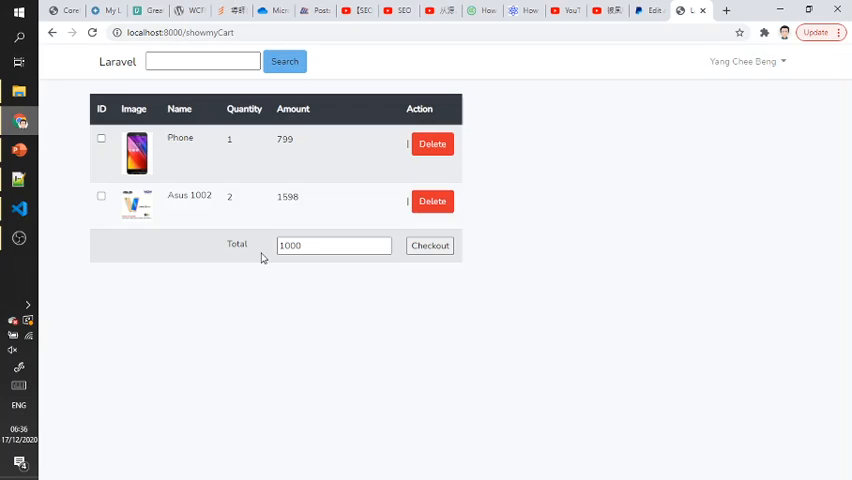
# Check out the Phone item from the cart, reaching the pending orders list.
pyautogui.click(100, 138)
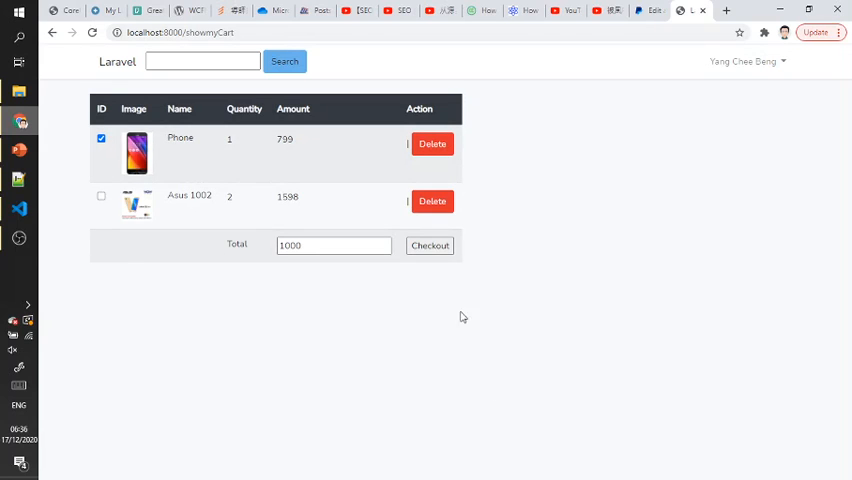
pyautogui.click(430, 244)
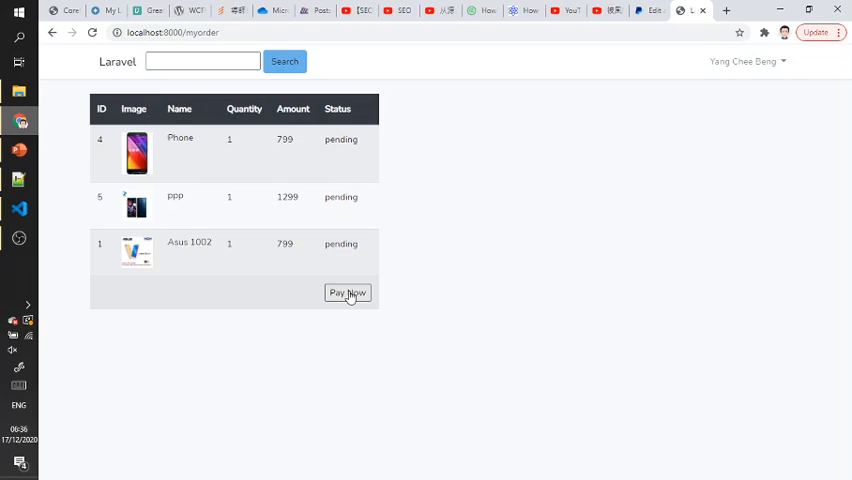
# Pay for the pending orders via Pay Now, landing on PayPal sandbox sign-in with buyer email.
pyautogui.click(348, 292)
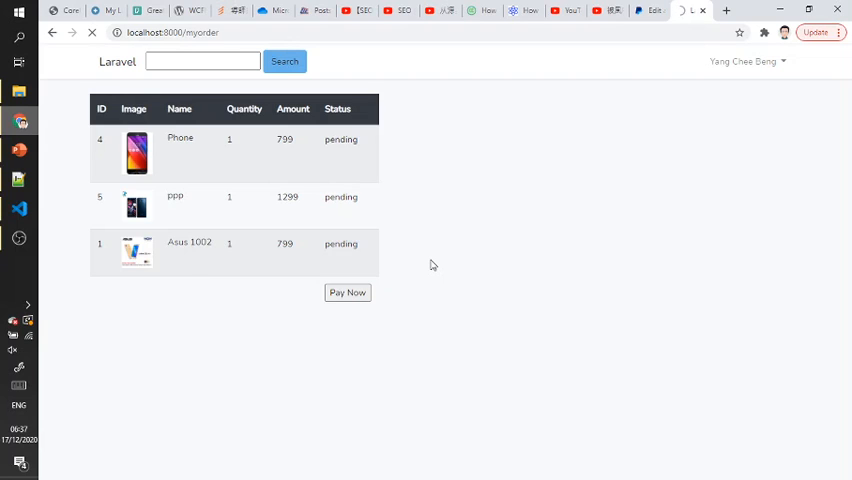
pyautogui.click(348, 292)
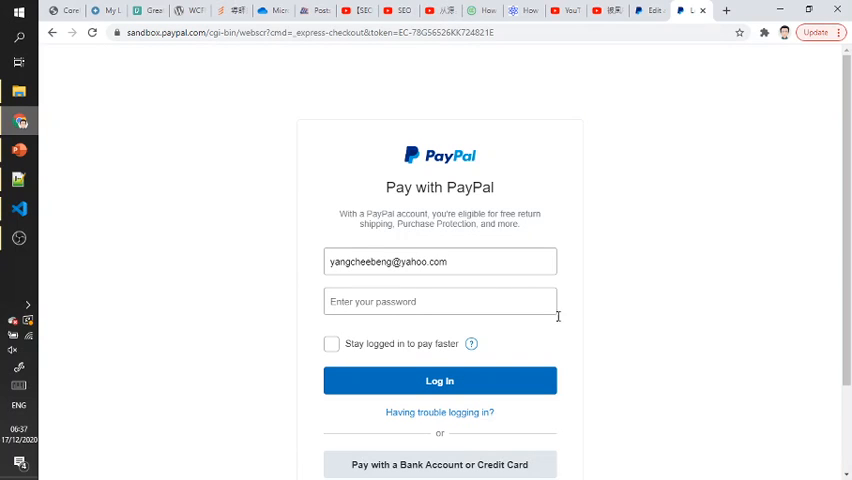
# Enter the sandbox buyer password and log in to continue the PayPal checkout.
pyautogui.write('••••')
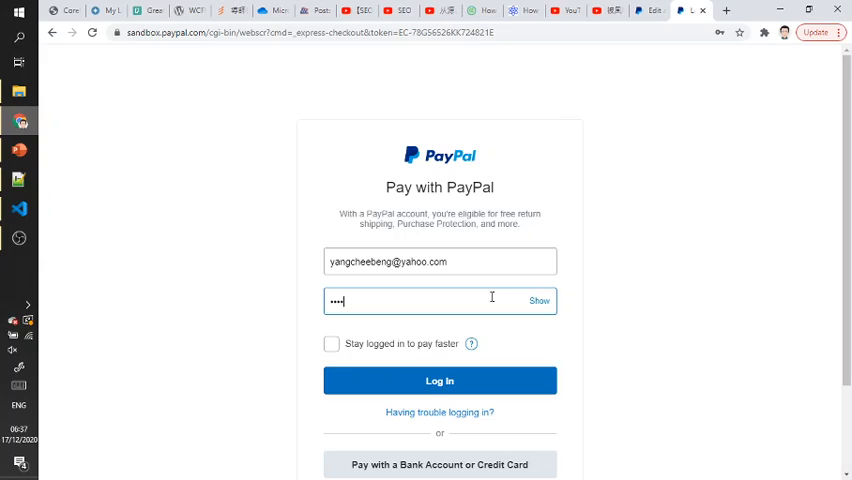
pyautogui.write('••••')
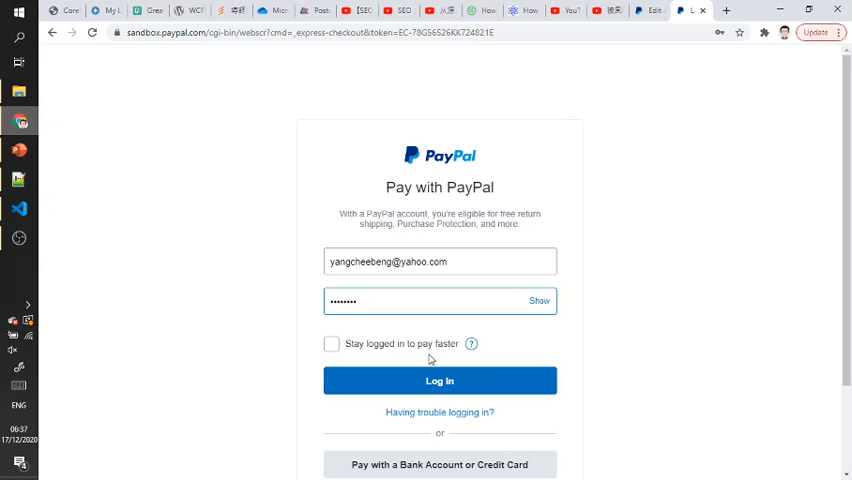
pyautogui.click(440, 380)
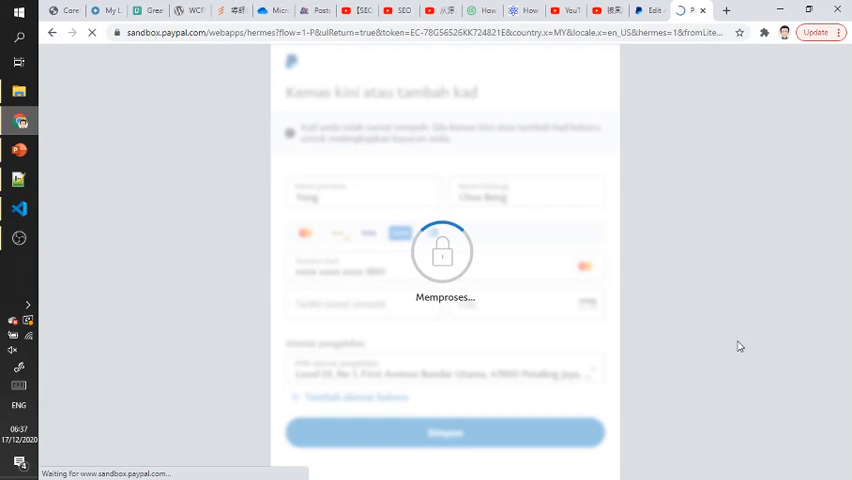
# Review the test store's PayPal card payment form with prefilled billing details and USD total.
pyautogui.click(446, 432)
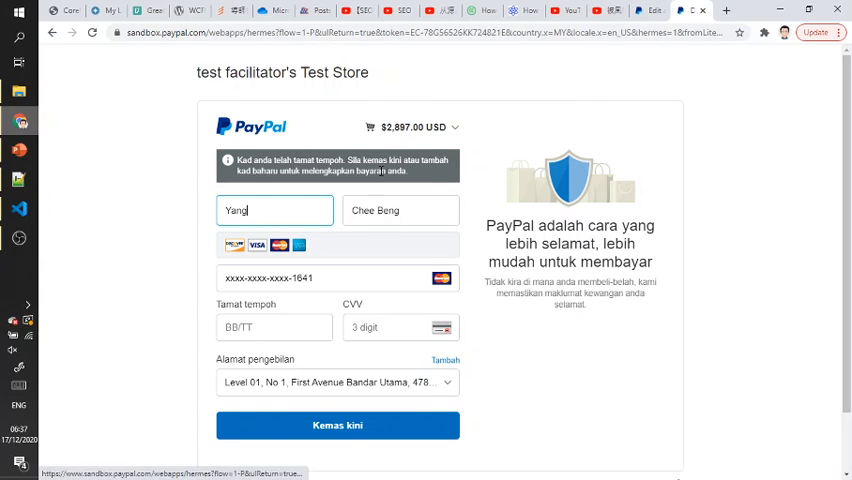
pyautogui.moveTo(416, 142)
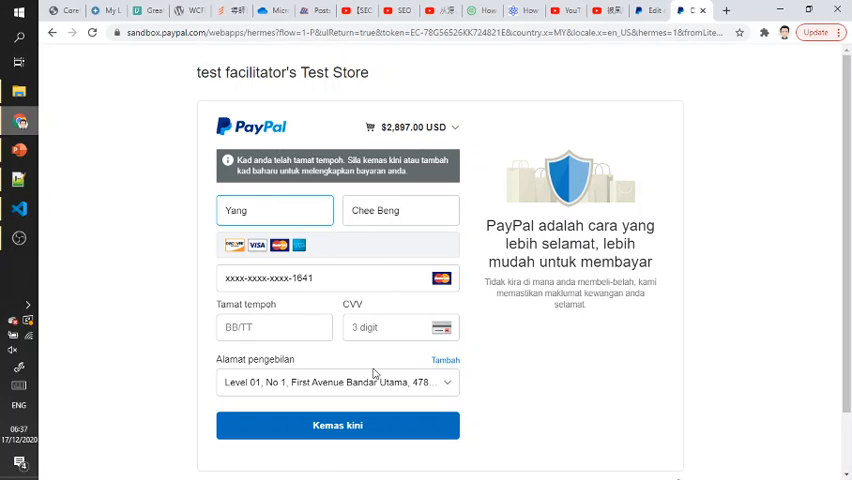
pyautogui.moveTo(612, 88)
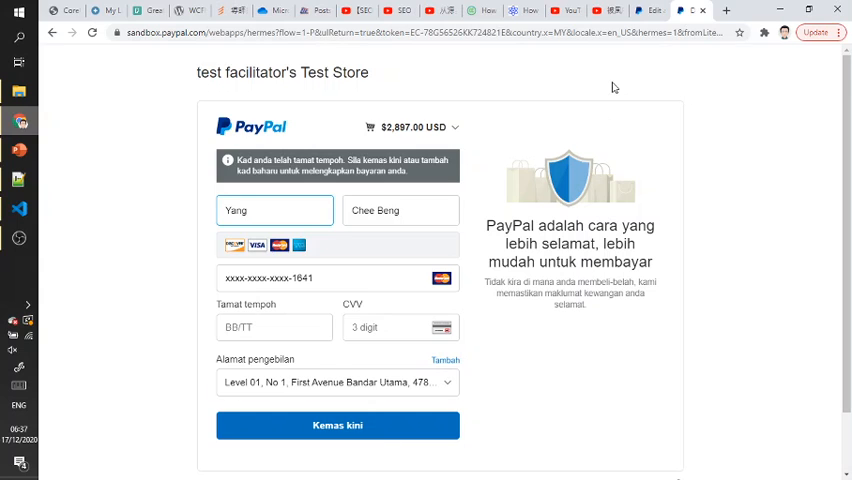